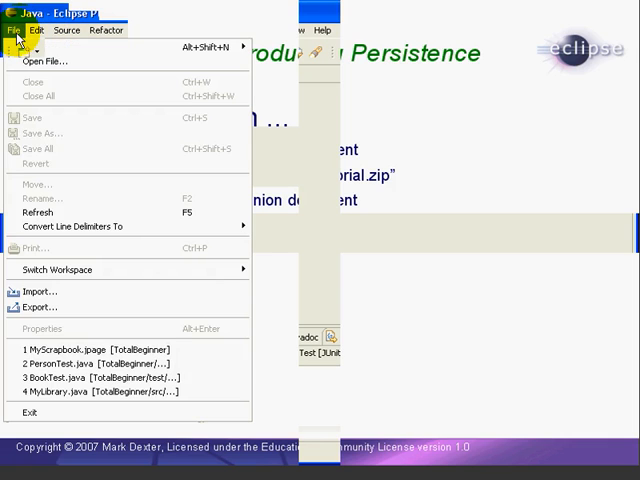
- Open the Import wizard for Existing Projects into Workspace, set to use an archive file
left_click(40, 291)
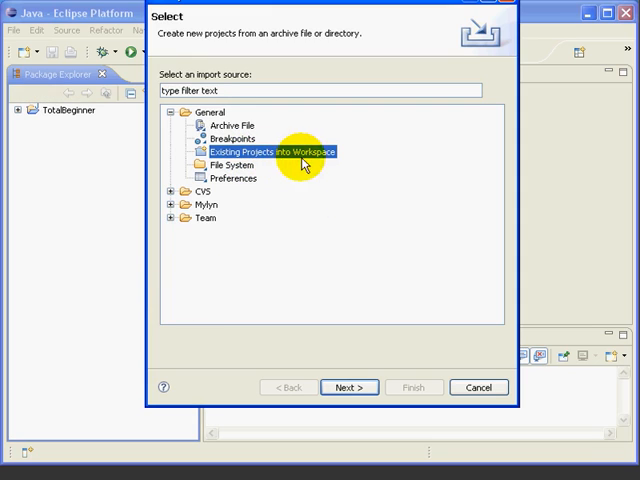
mouse_move(373, 17)
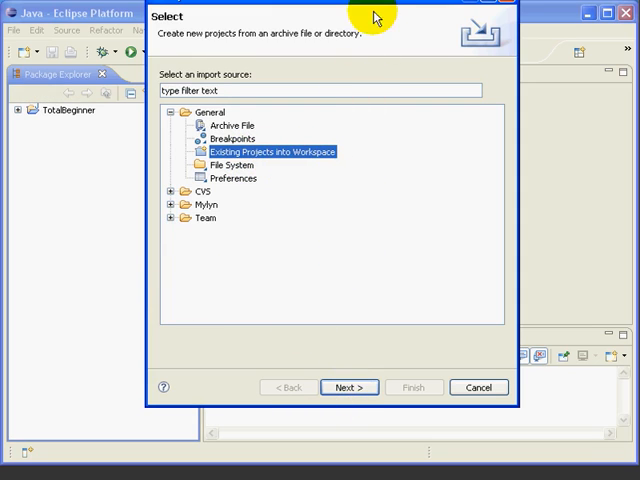
left_click(349, 387)
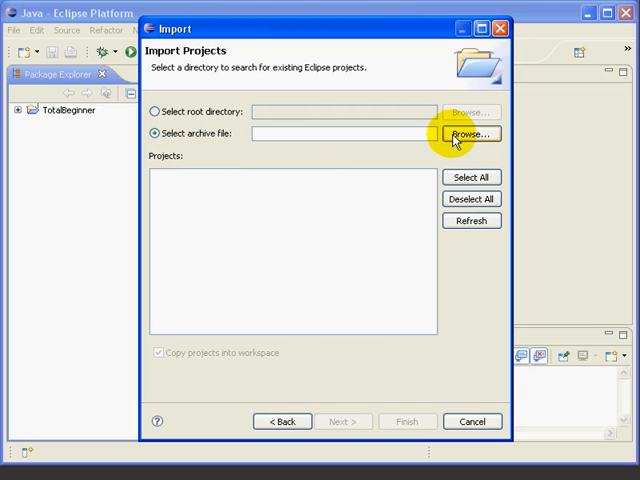
- Browse to persistencetutorial.zip and import the checked PersistenceTutorial project
left_click(470, 133)
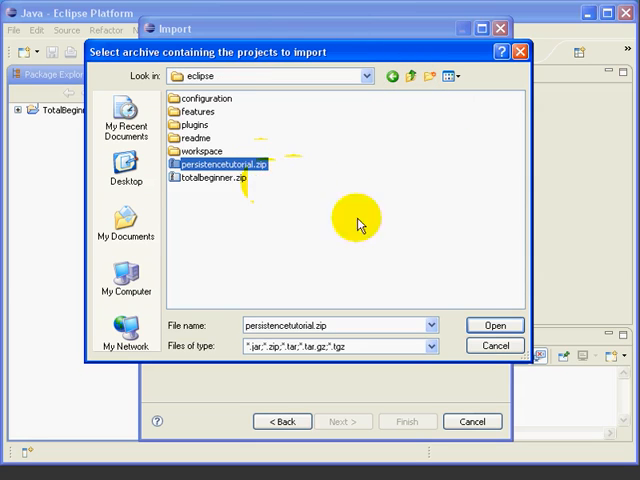
left_click(493, 324)
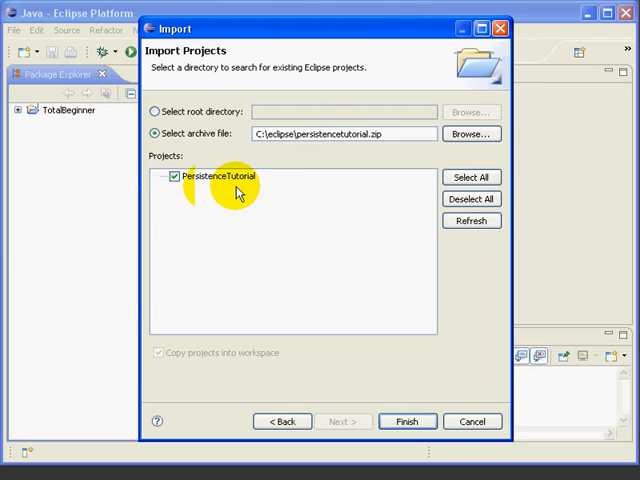
mouse_move(370, 150)
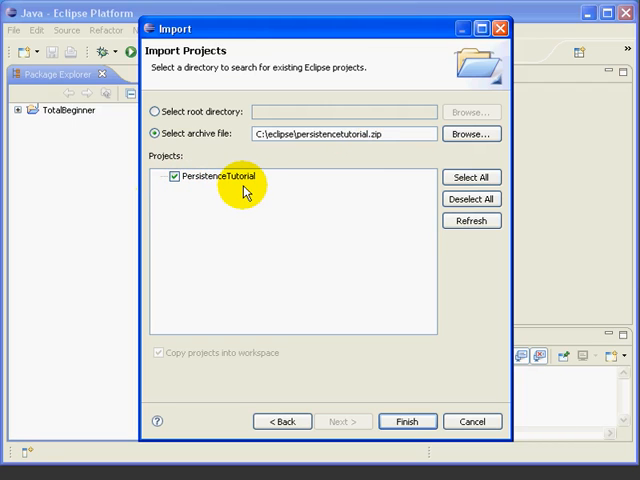
left_click(407, 421)
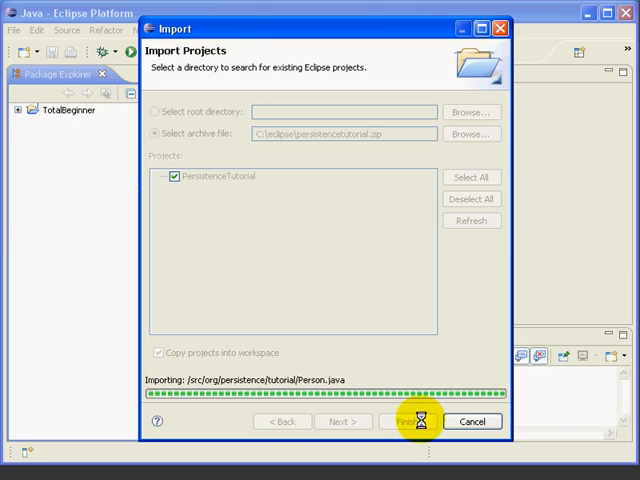
left_click(408, 421)
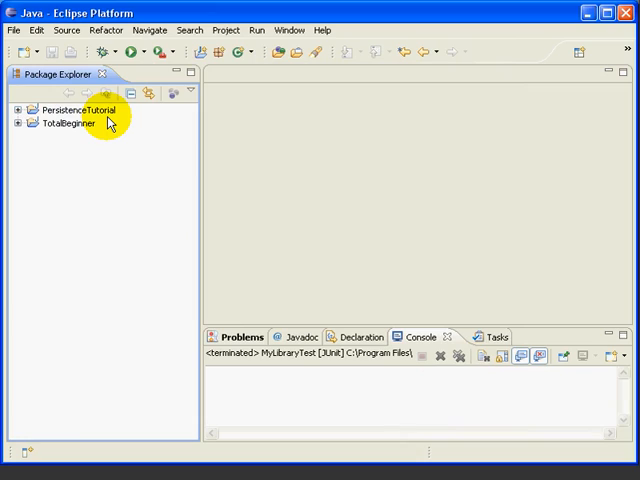
mouse_move(155, 190)
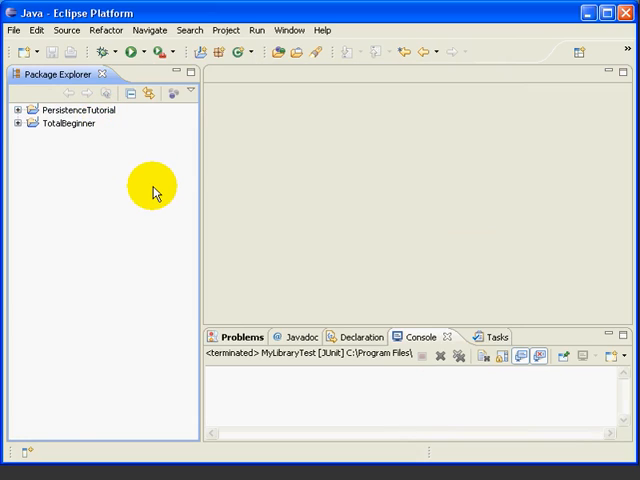
mouse_move(166, 277)
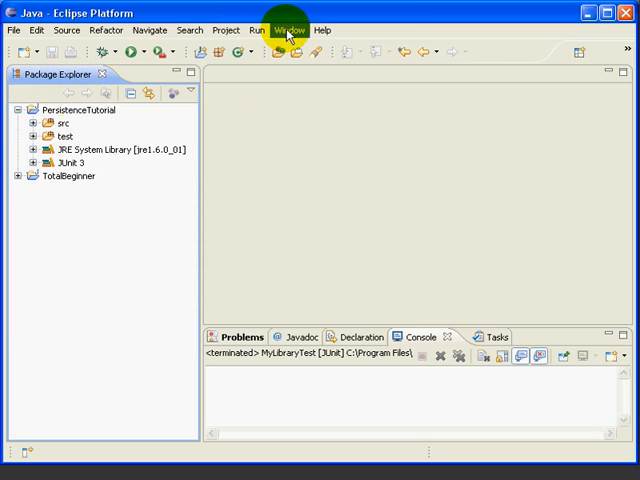
- Show the Package Explorer and expand PersistenceTutorial's src and test folders
left_click(289, 30)
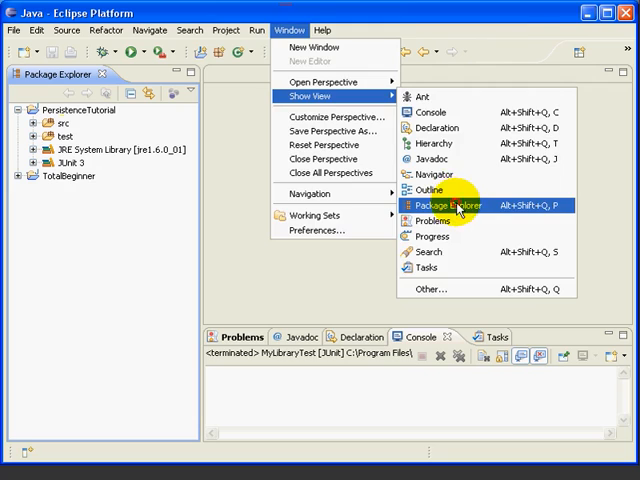
left_click(449, 205)
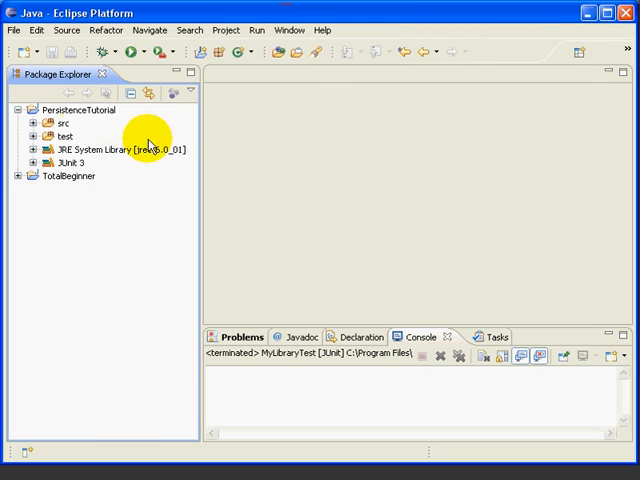
left_click(33, 136)
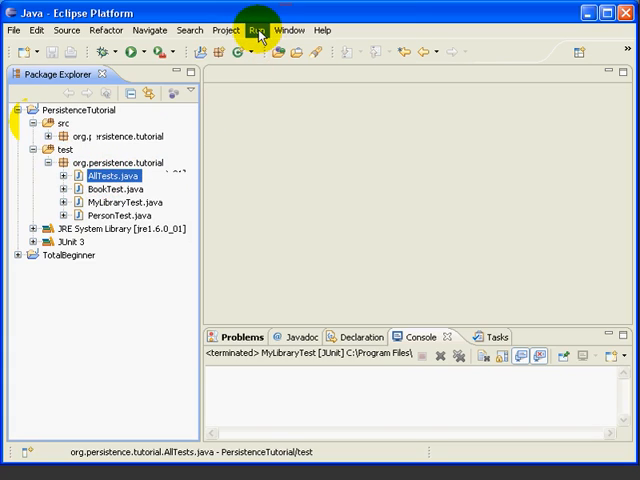
- Run AllTests.java as a JUnit Test, passing 14 runs with zero errors and failures
left_click(258, 30)
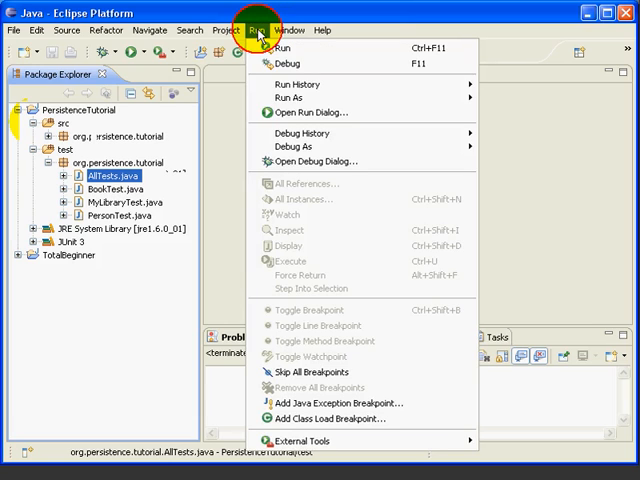
mouse_move(290, 96)
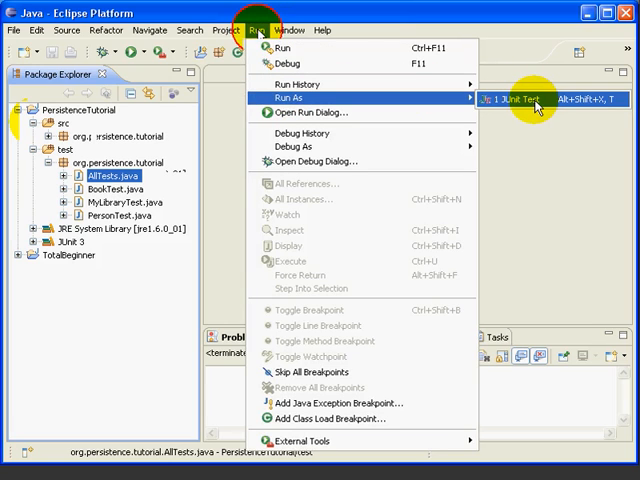
left_click(513, 96)
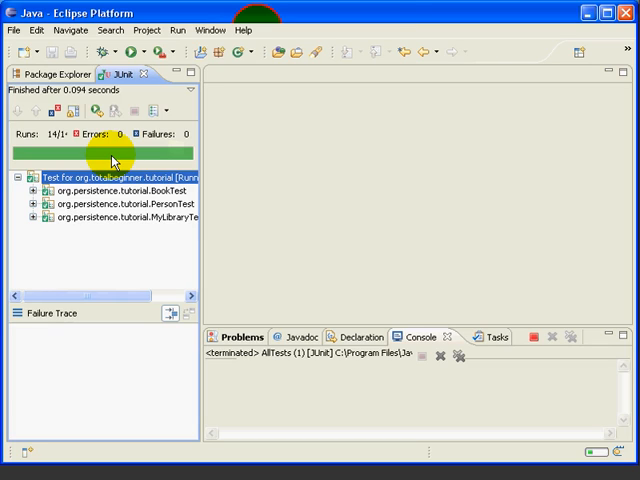
mouse_move(105, 155)
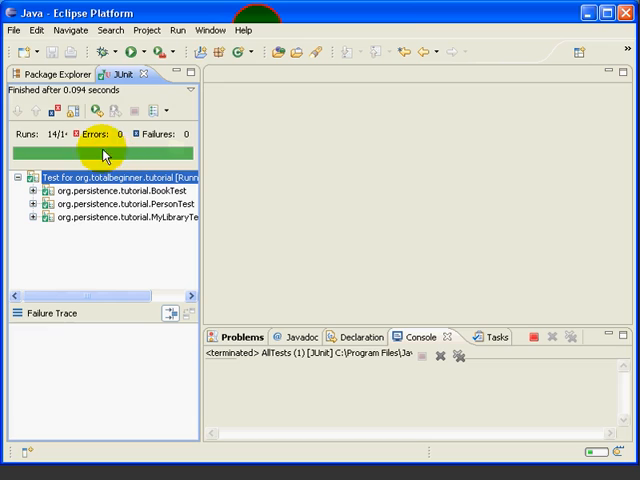
- Export PersistenceTutorial and TotalBeginner as an archive file named test.zip
left_click(13, 30)
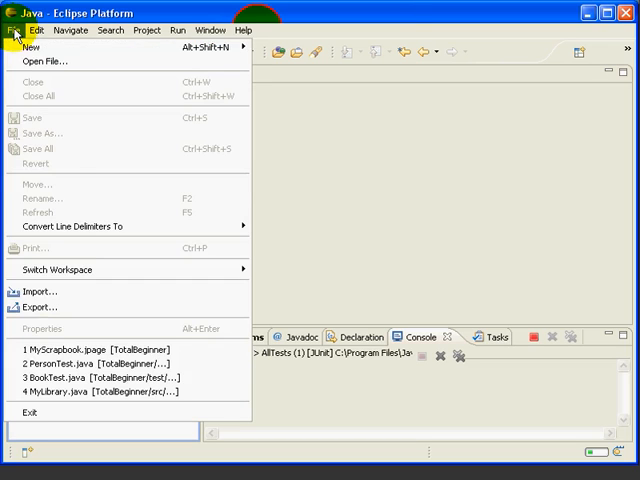
left_click(40, 307)
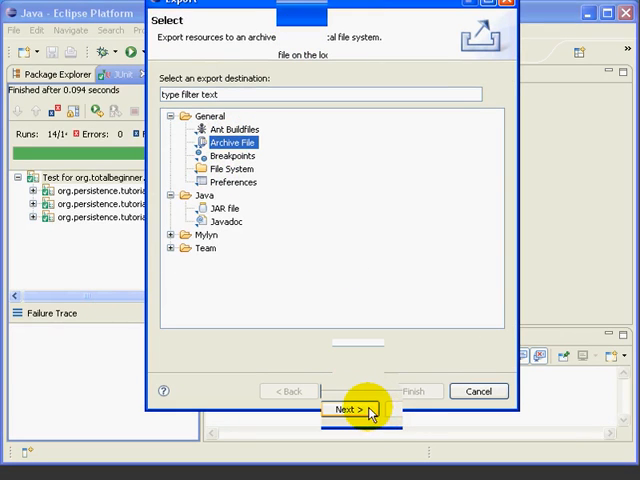
left_click(366, 410)
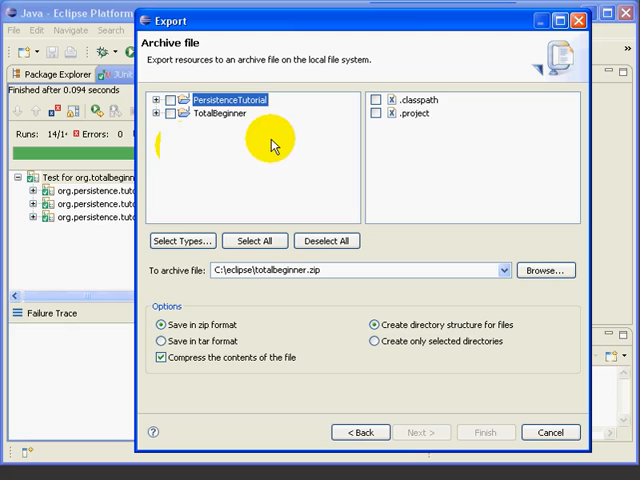
left_click(170, 99)
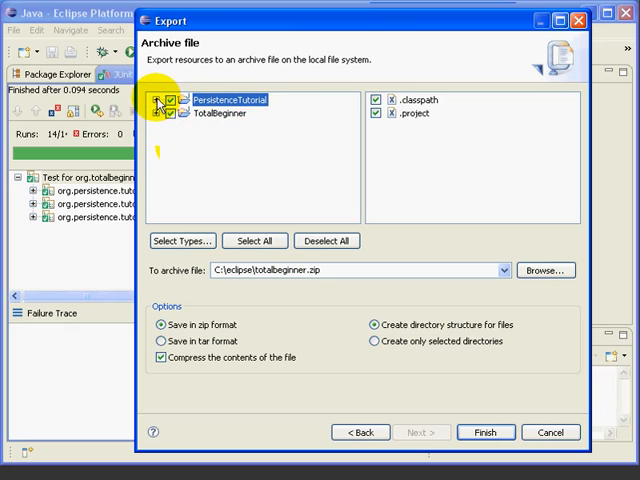
left_click(154, 99)
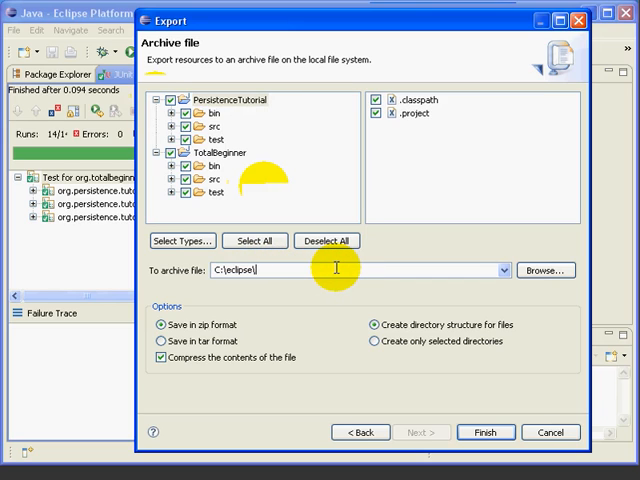
type("test.zip")
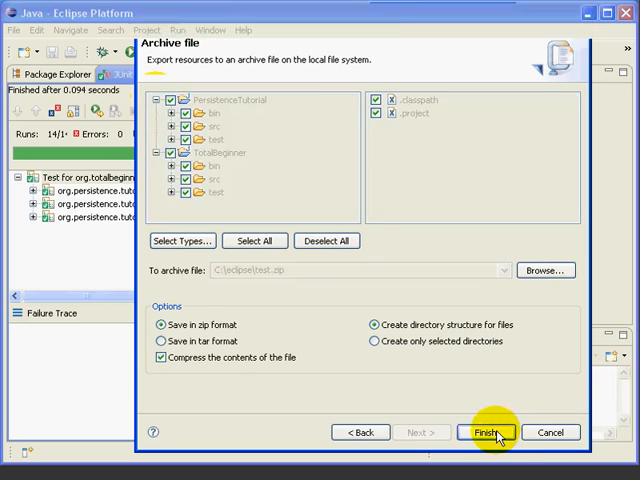
left_click(488, 432)
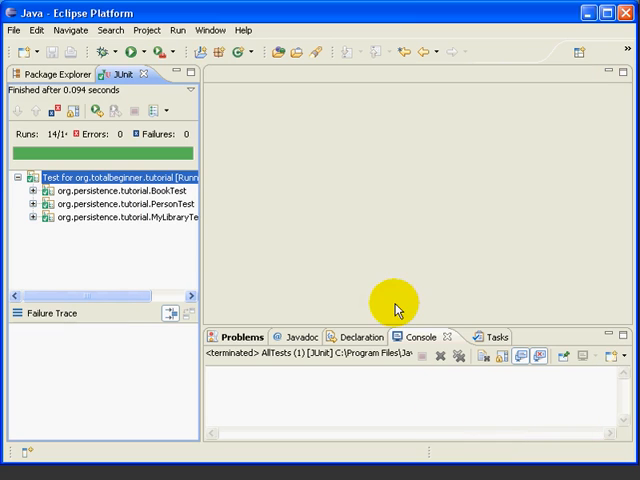
mouse_move(230, 190)
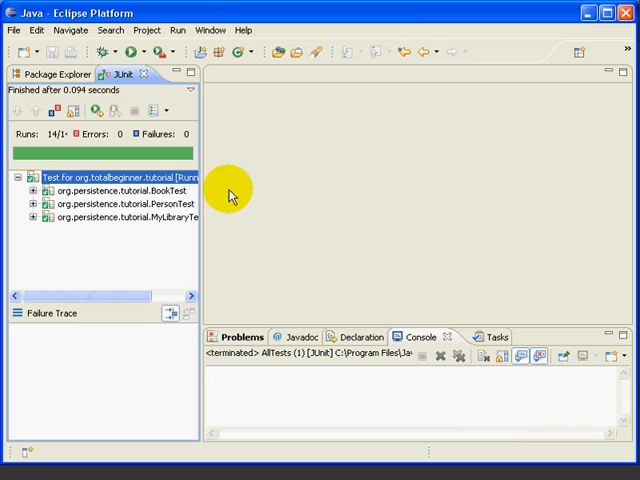
left_click(48, 74)
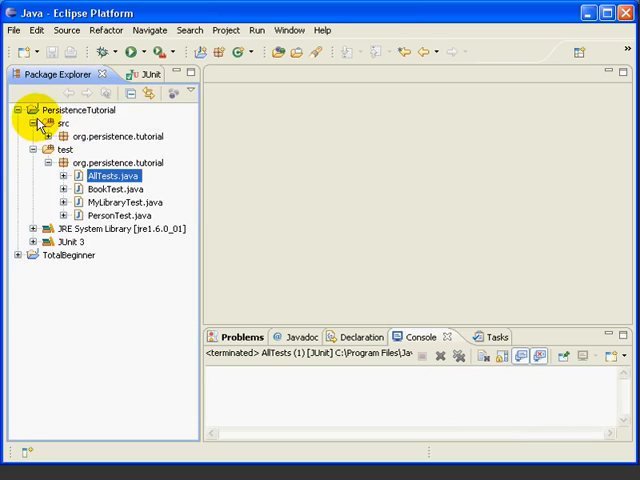
left_click(11, 111)
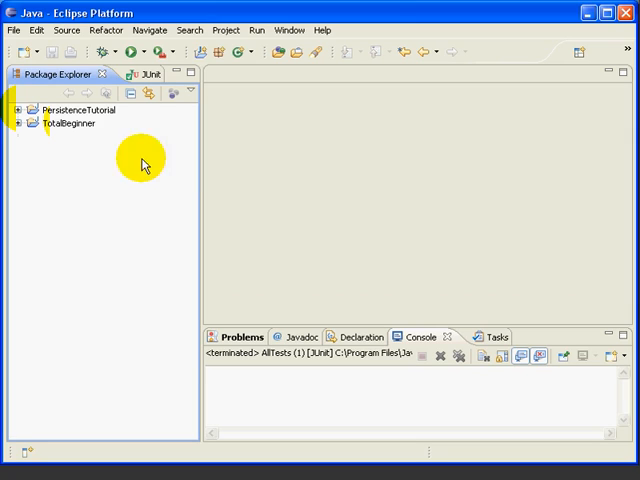
left_click(12, 110)
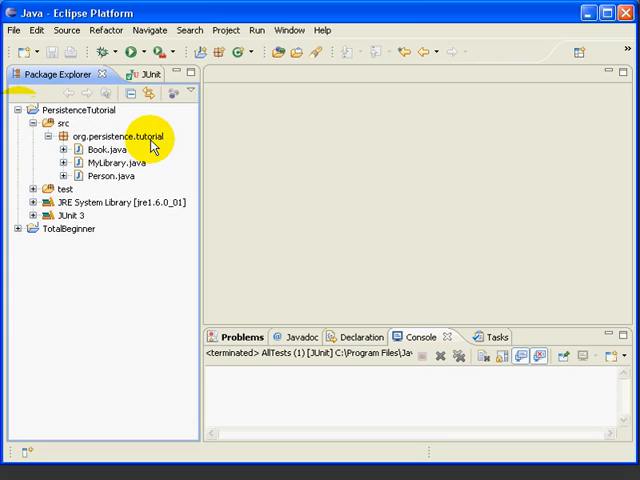
left_click(104, 149)
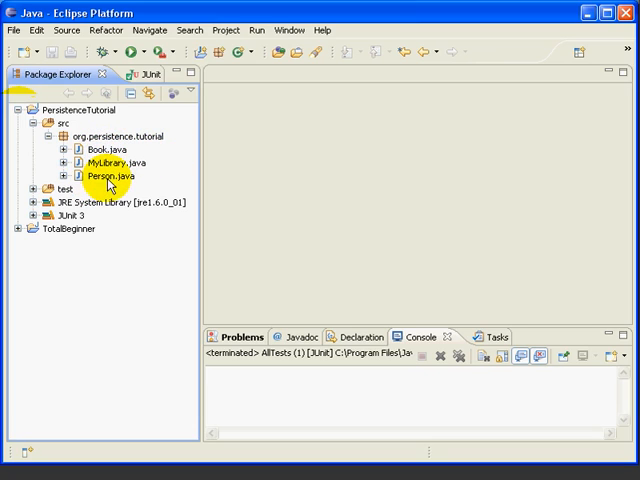
mouse_move(52, 192)
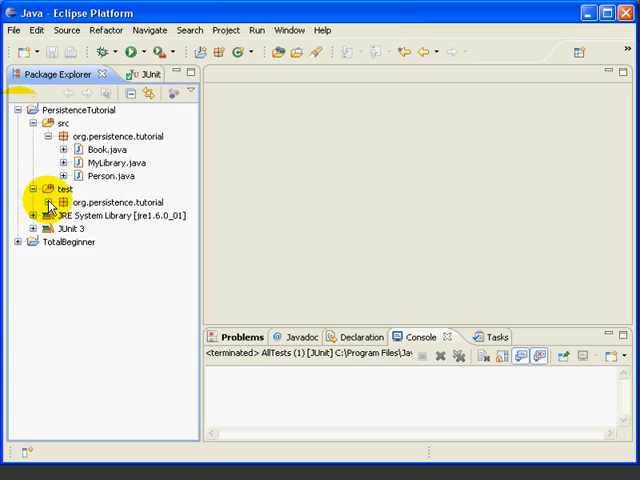
left_click(56, 201)
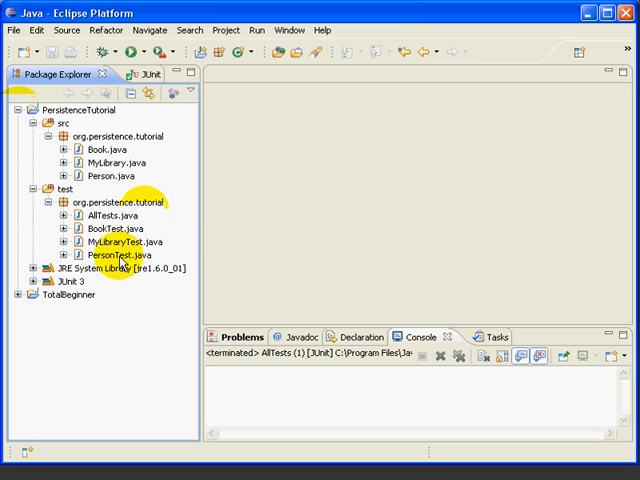
mouse_move(118, 205)
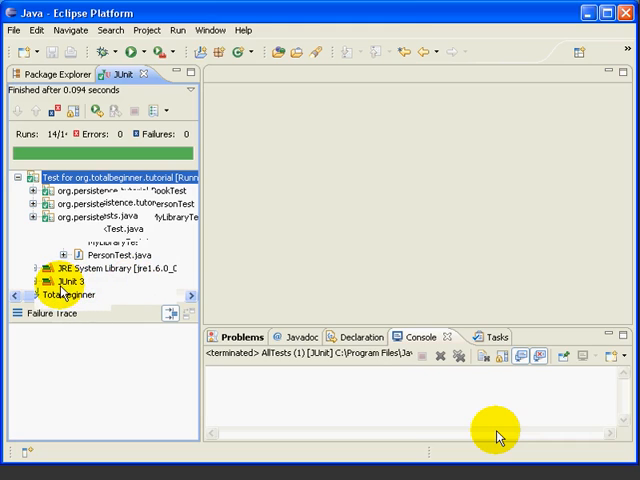
mouse_move(80, 290)
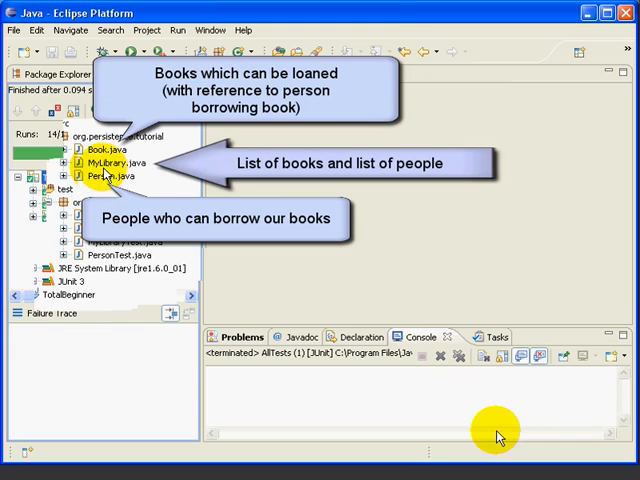
mouse_move(118, 176)
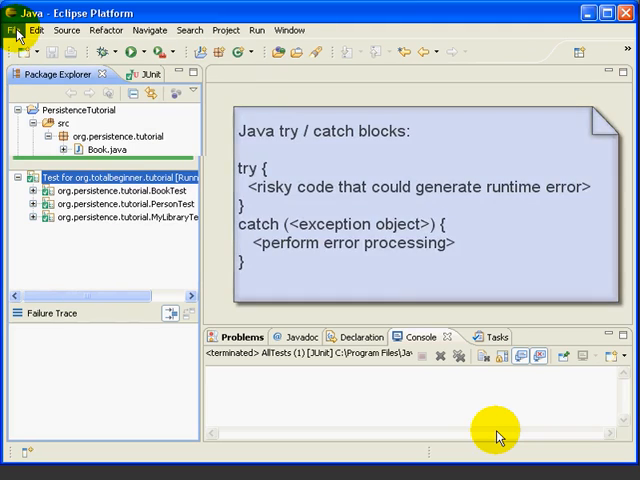
- Create the Scrapbook Page MyScrapbook in the PersistenceTutorial project via New > Other
left_click(13, 30)
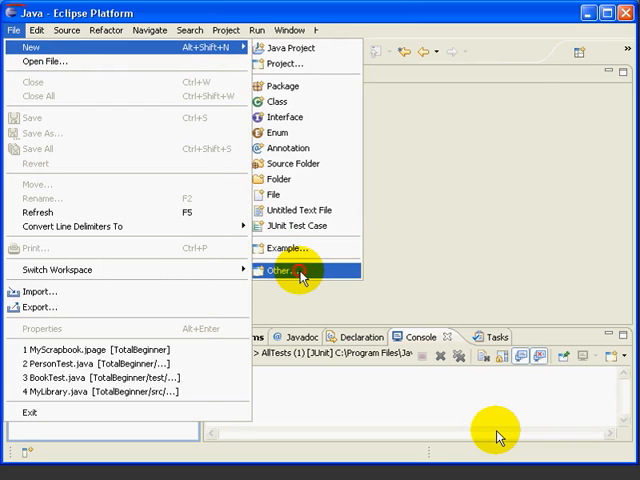
left_click(290, 270)
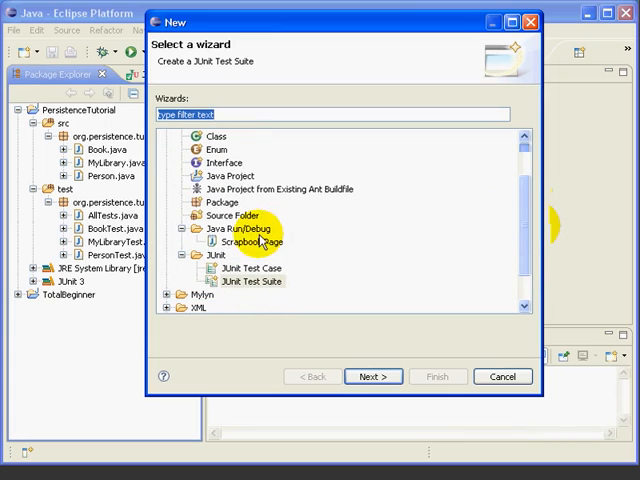
left_click(253, 241)
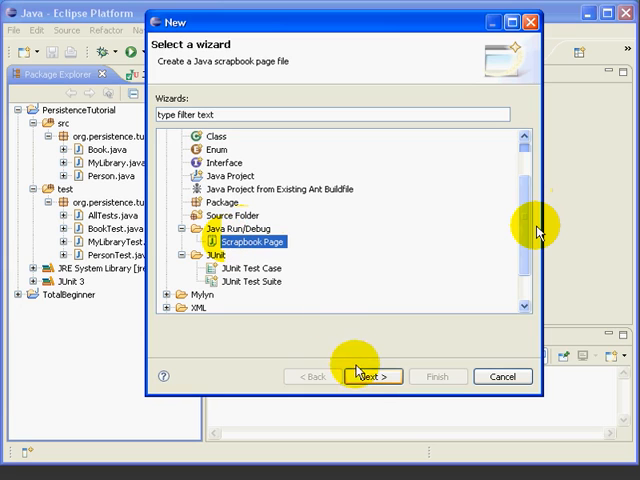
left_click(372, 376)
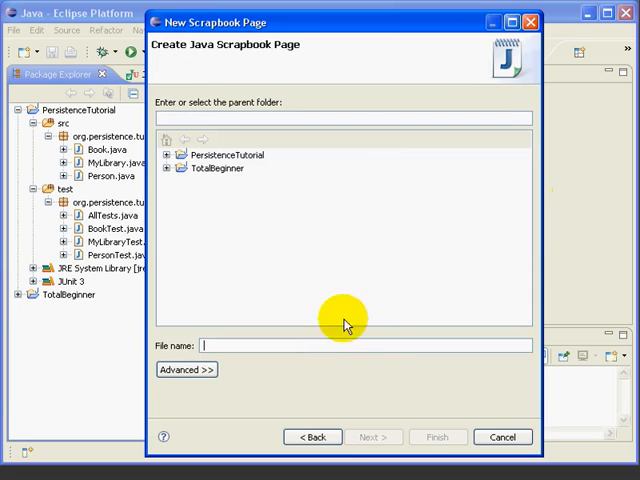
left_click(215, 155)
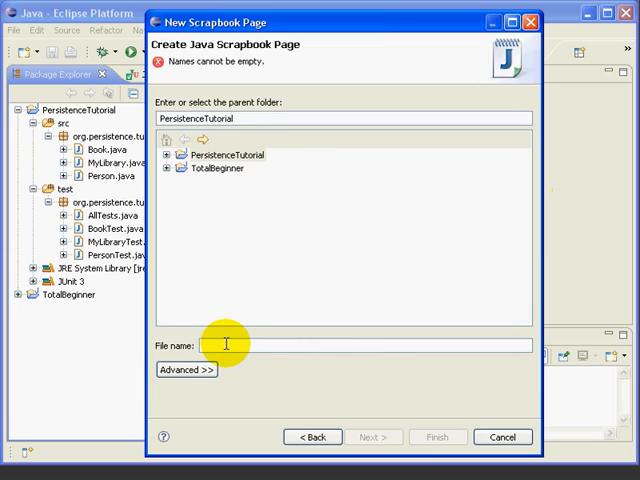
type("yScl")
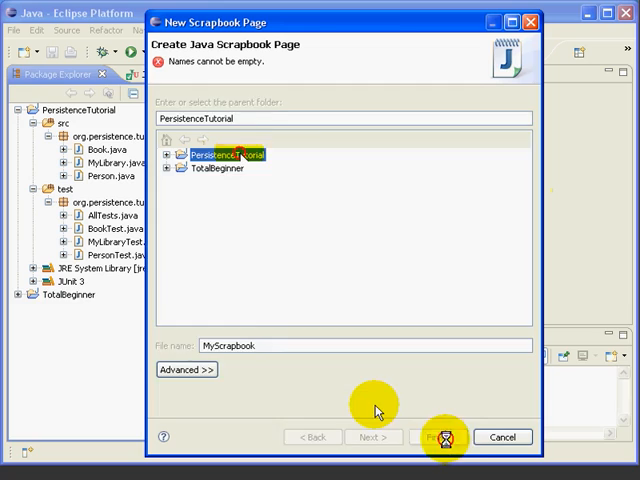
left_click(442, 437)
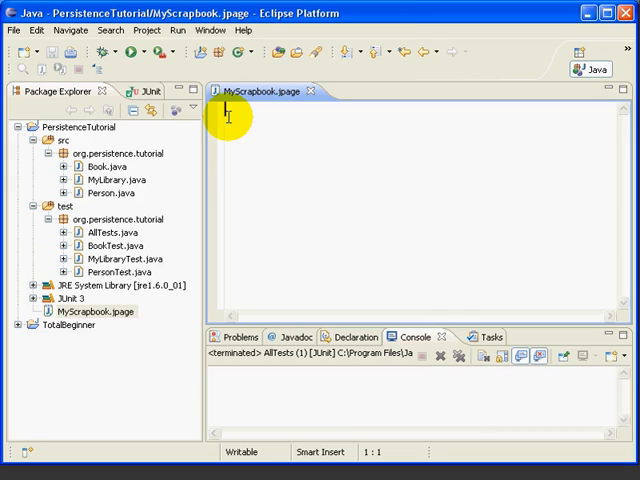
mouse_move(43, 70)
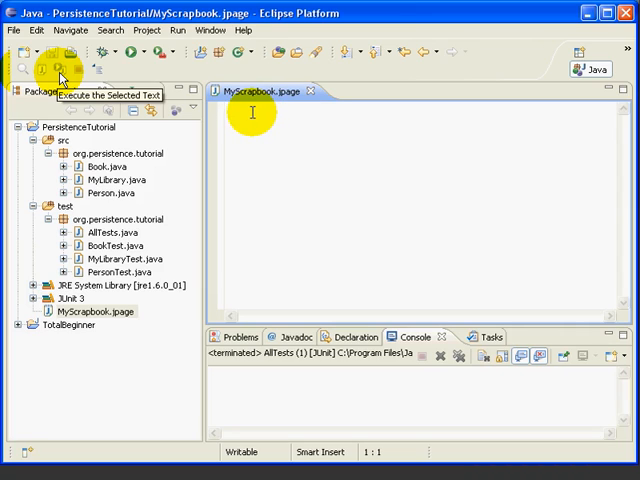
- Type the line long x = 1 / 0; in the scrapbook
type("long x")
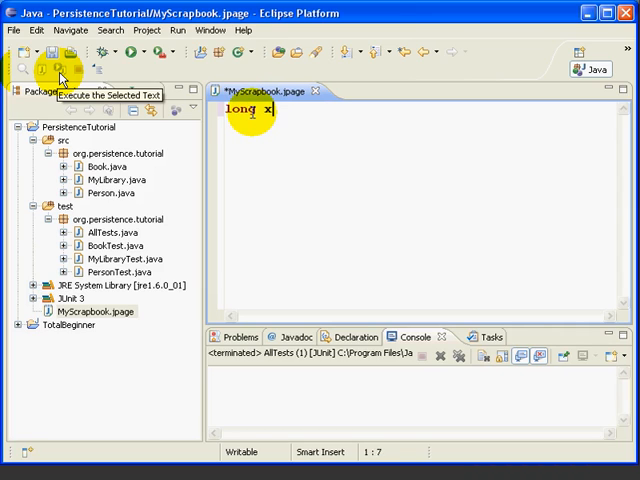
type("=")
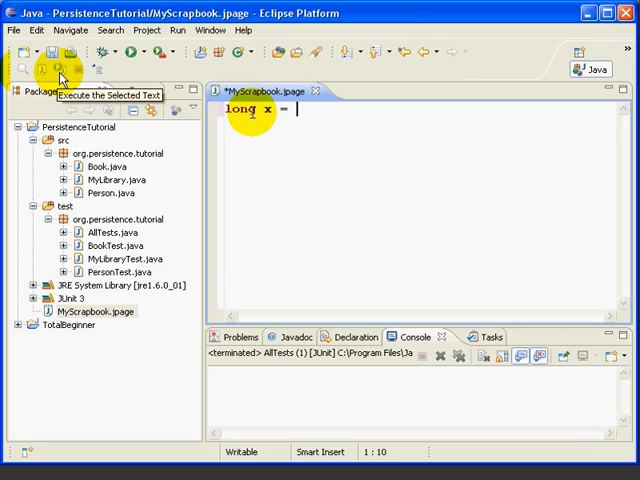
type("1 / 0;")
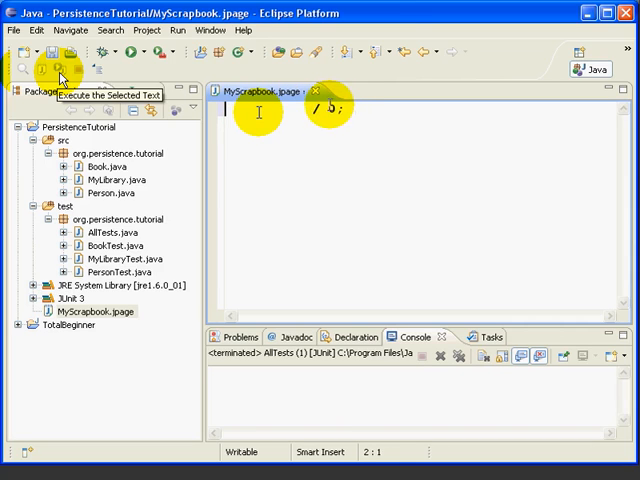
type("long x = 1 / 0;")
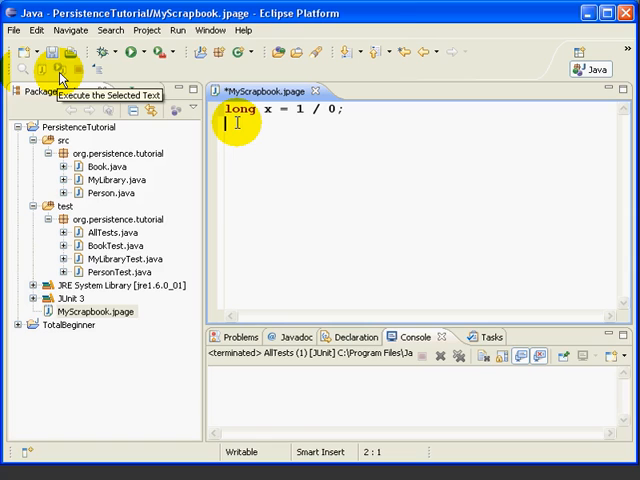
- Add System.out.println("This won't print"); below it using content assist
type("System.")
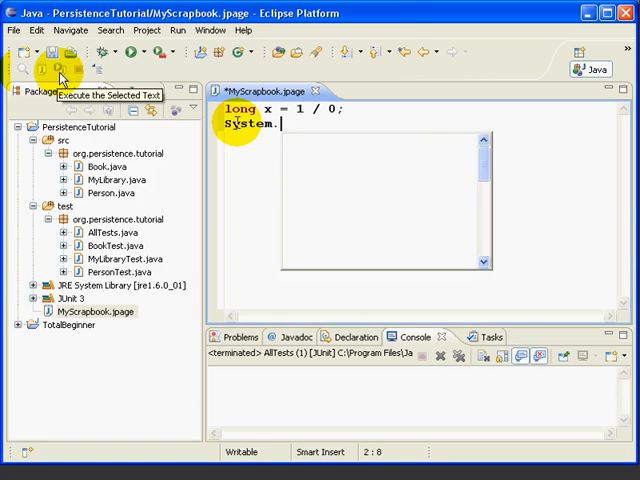
type("out.println")
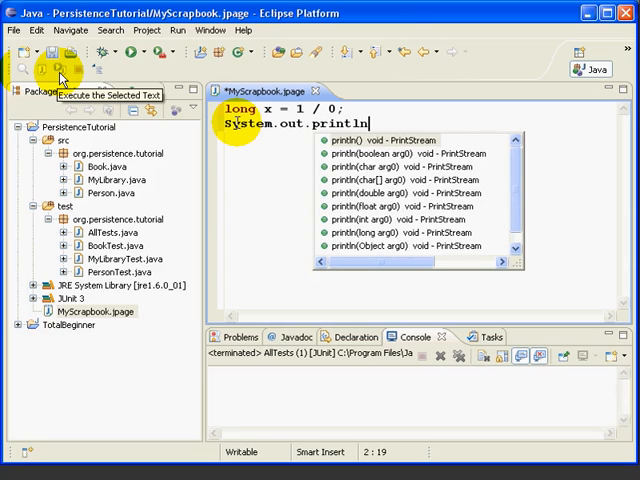
type("(\"T")
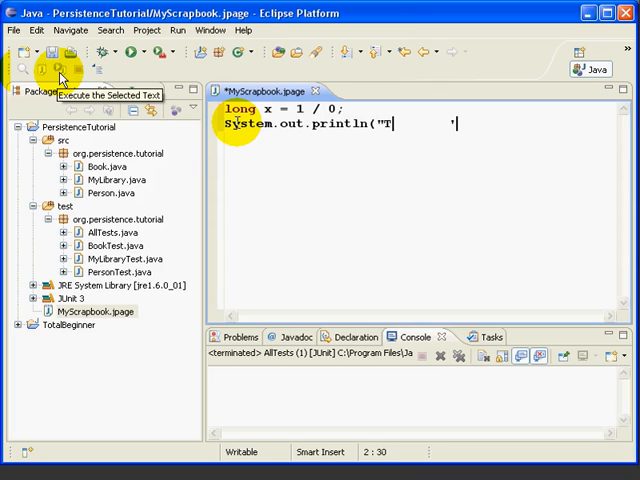
type("t print\");")
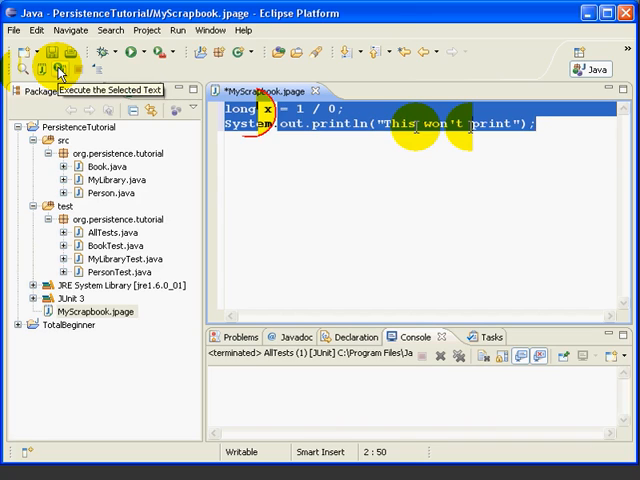
mouse_move(58, 70)
type("long x")
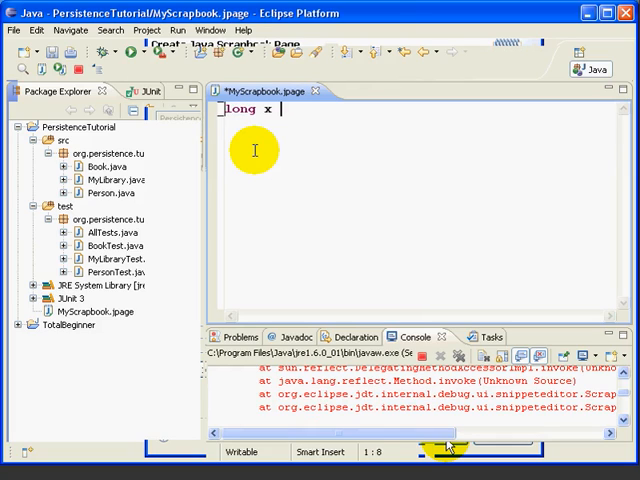
- Wrap the division in a try block with a catch for ArithmeticException
type("try {")
type("x = 1 / 0")
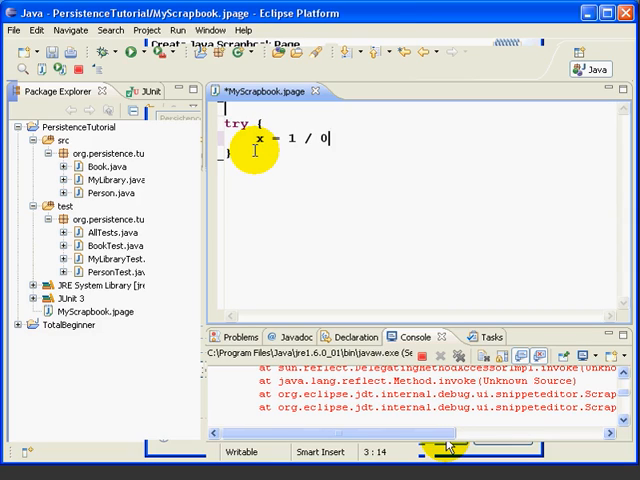
type(";")
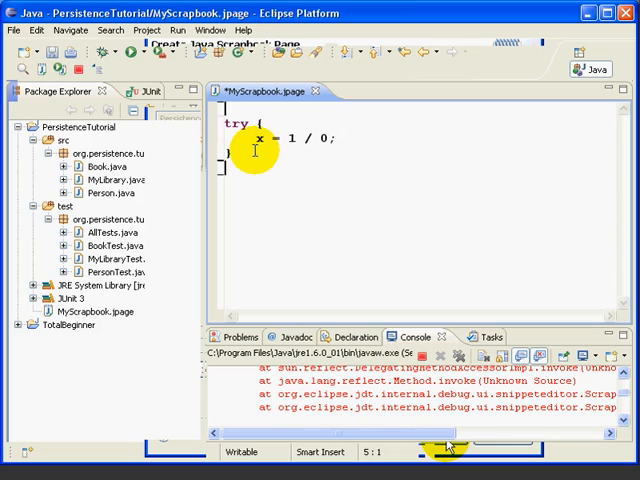
type("catch (")
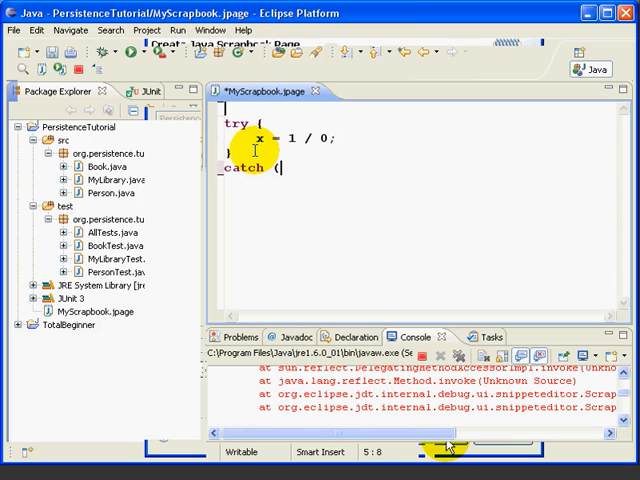
type("ArithmeticException e) {")
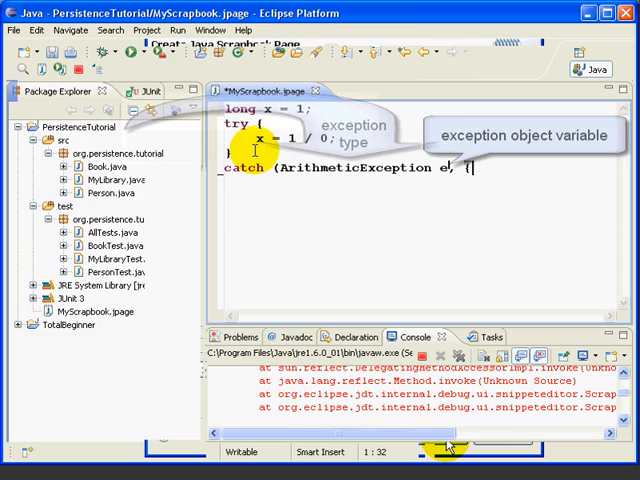
- In the catch, set x = 0 and begin a System.out.println message
type("x = 0;")
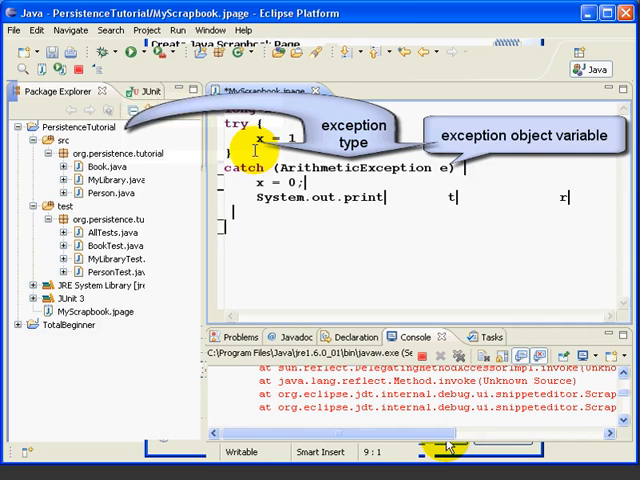
type("System.out.p")
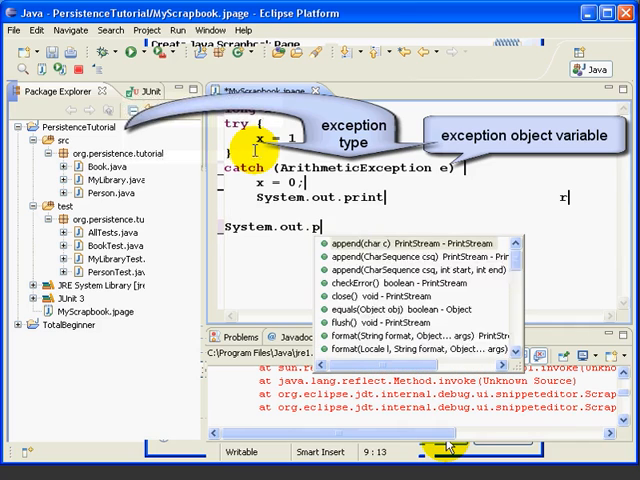
type("rintln(\"This will print. x=\" + x);")
left_click(397, 196)
type("e.printStackTrace();")
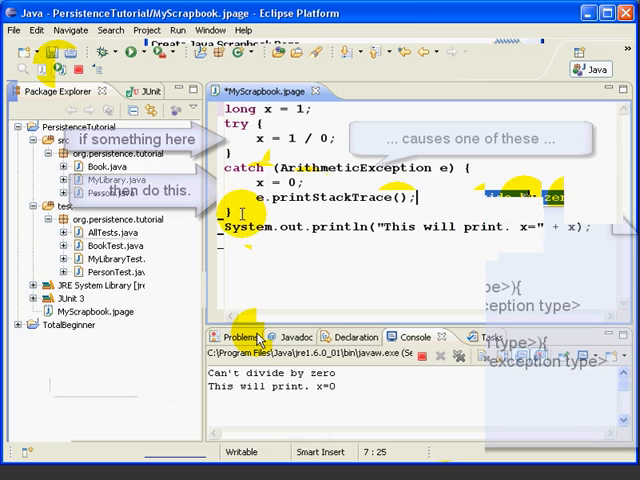
- Wrap the "This will print. x=" println in finally and start another System.out println
type("finally {")
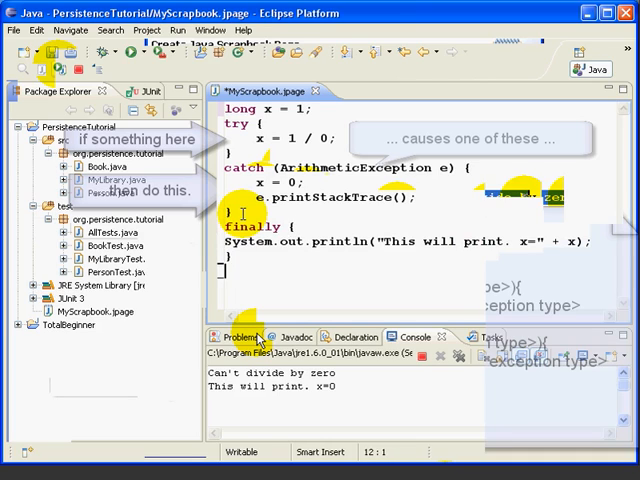
type("Systyem")
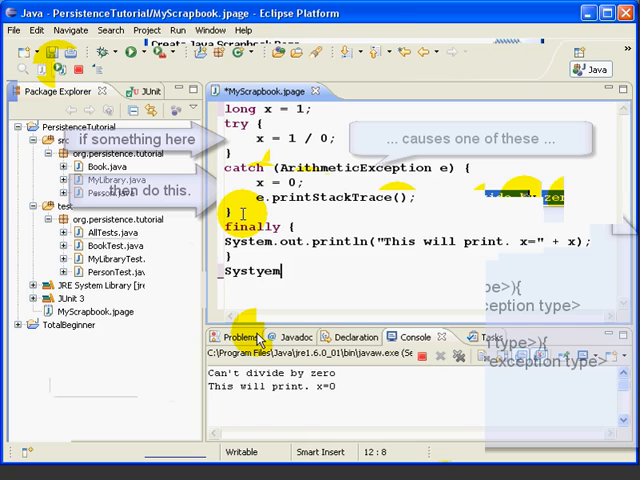
type(".out.println(\" i e")
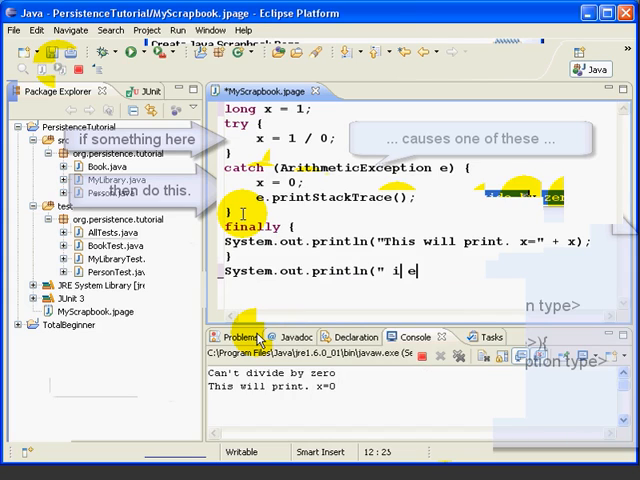
type("s")
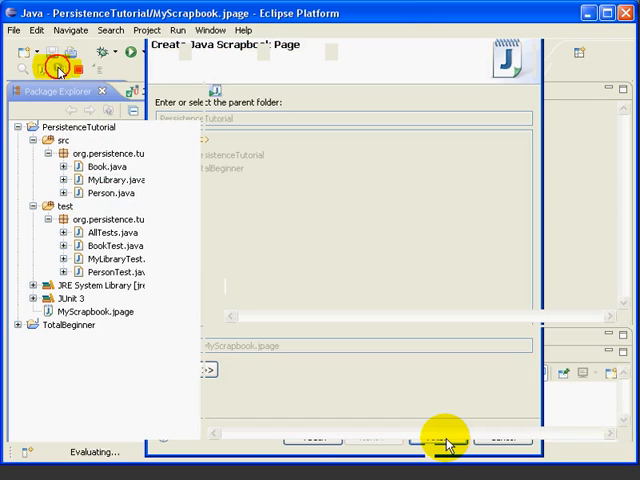
- Execute the selected snippet code, then deselect it in the editor
left_click(447, 440)
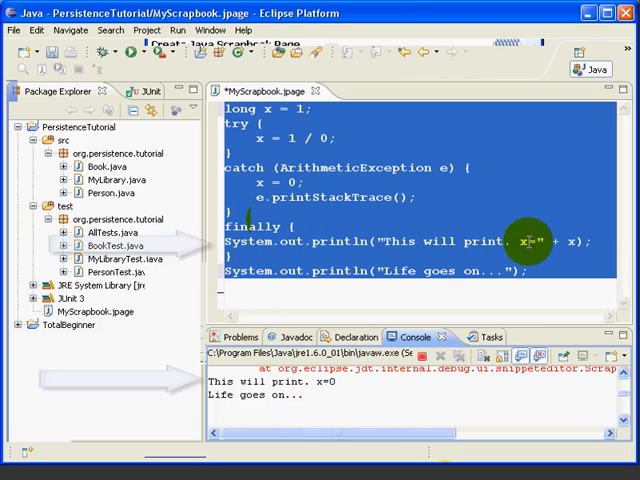
left_click(535, 241)
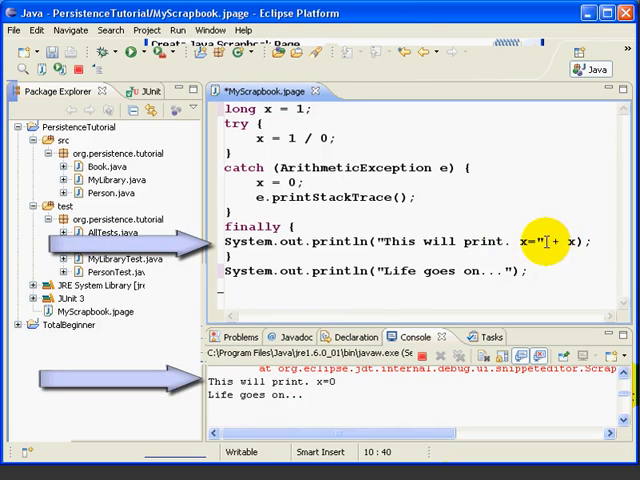
mouse_move(355, 368)
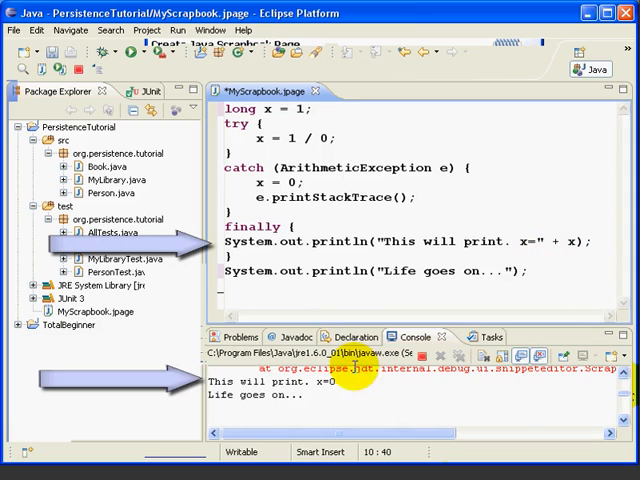